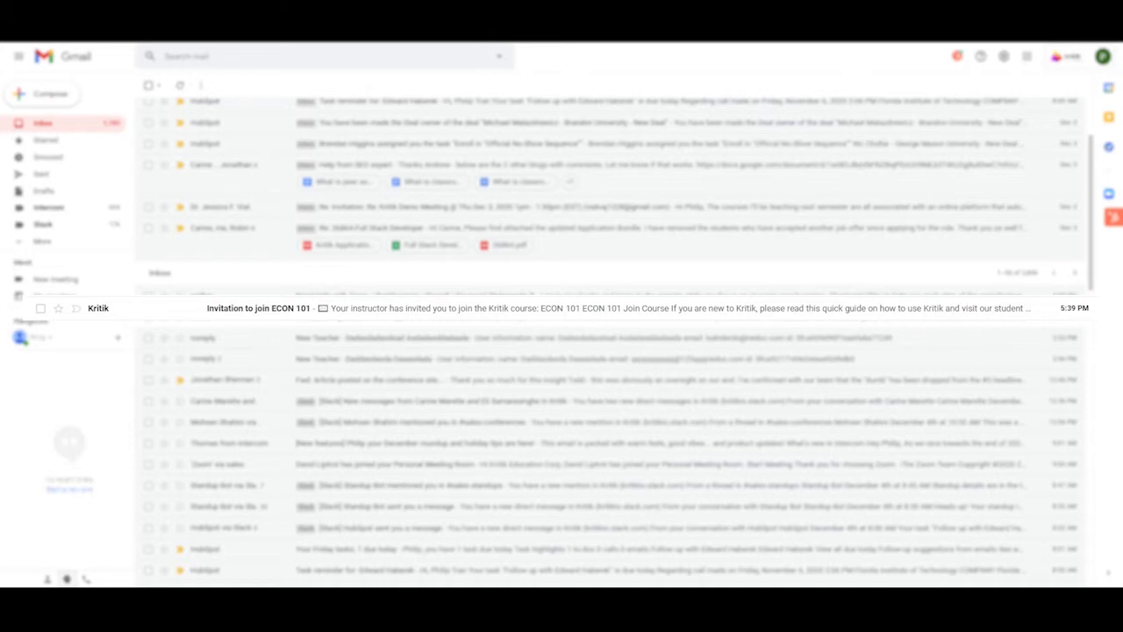
- Open the 'Invitation to join ECON 101' email from Kritik in Gmail
click(259, 308)
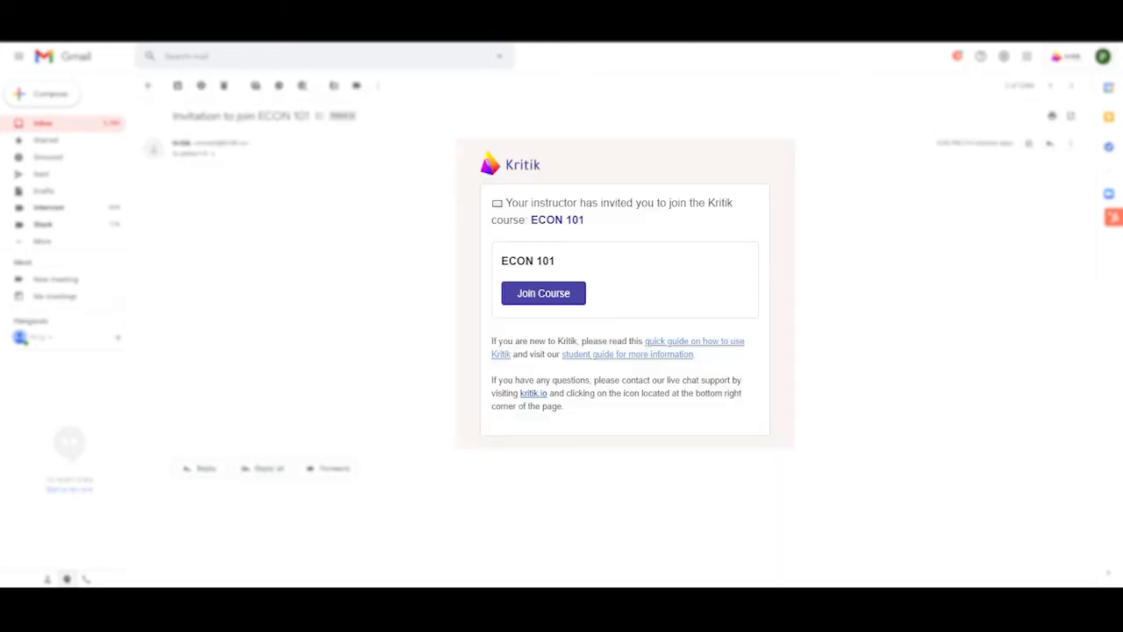
- Join ECON 101 and submit the email, password, name and phone sign-up details
click(543, 293)
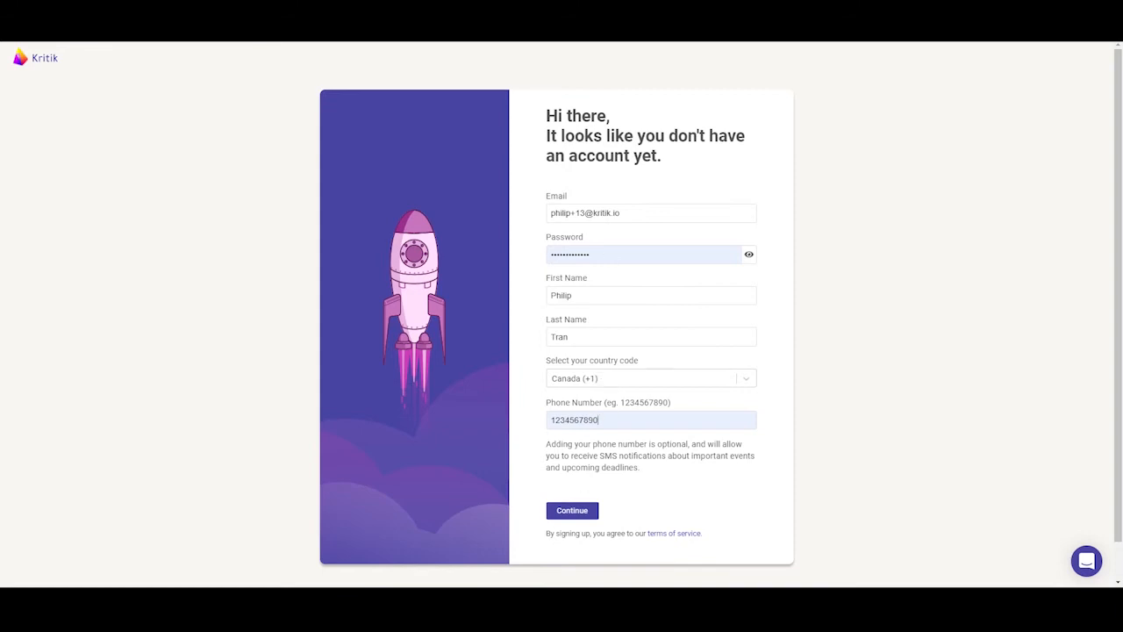
click(571, 510)
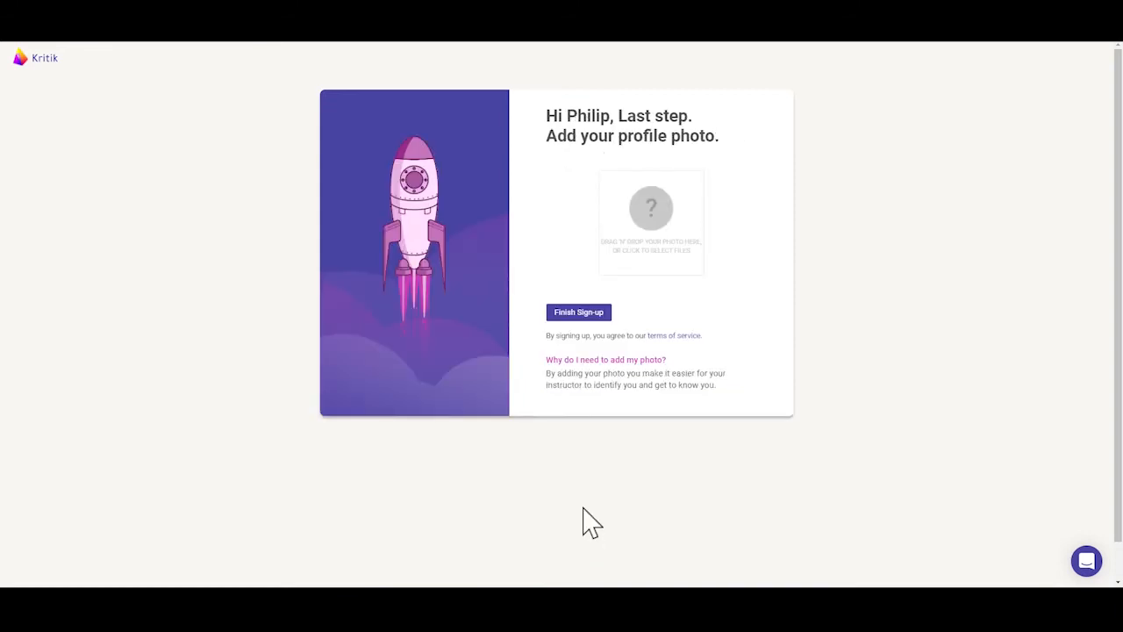
mouse_move(588, 461)
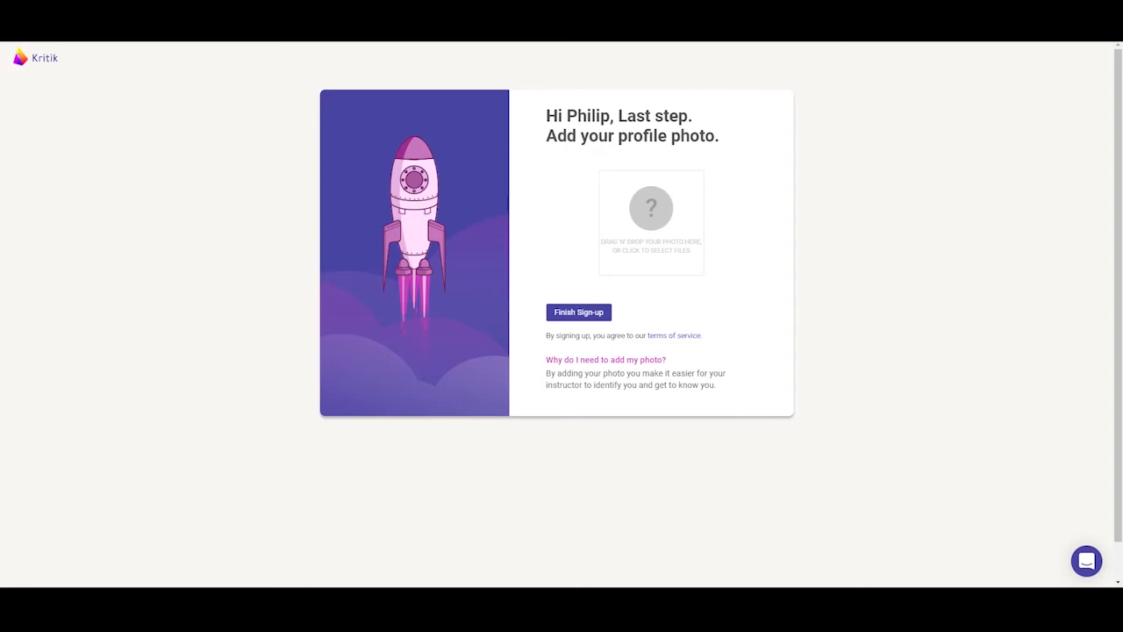
mouse_move(625, 291)
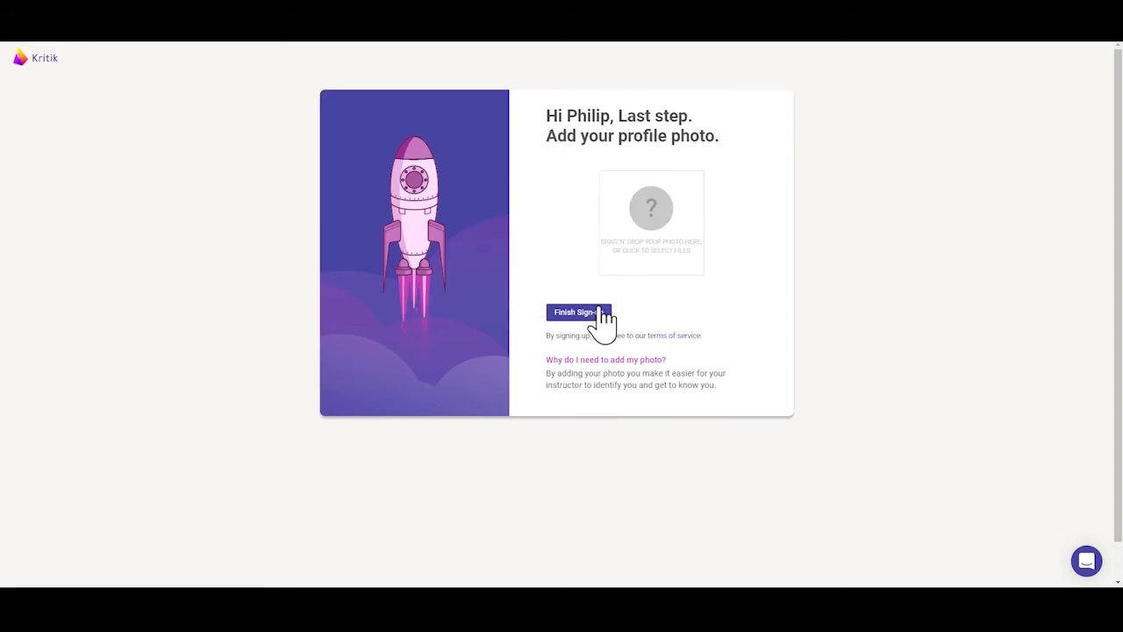
- Finish sign-up on the profile photo page without uploading a photo
click(577, 313)
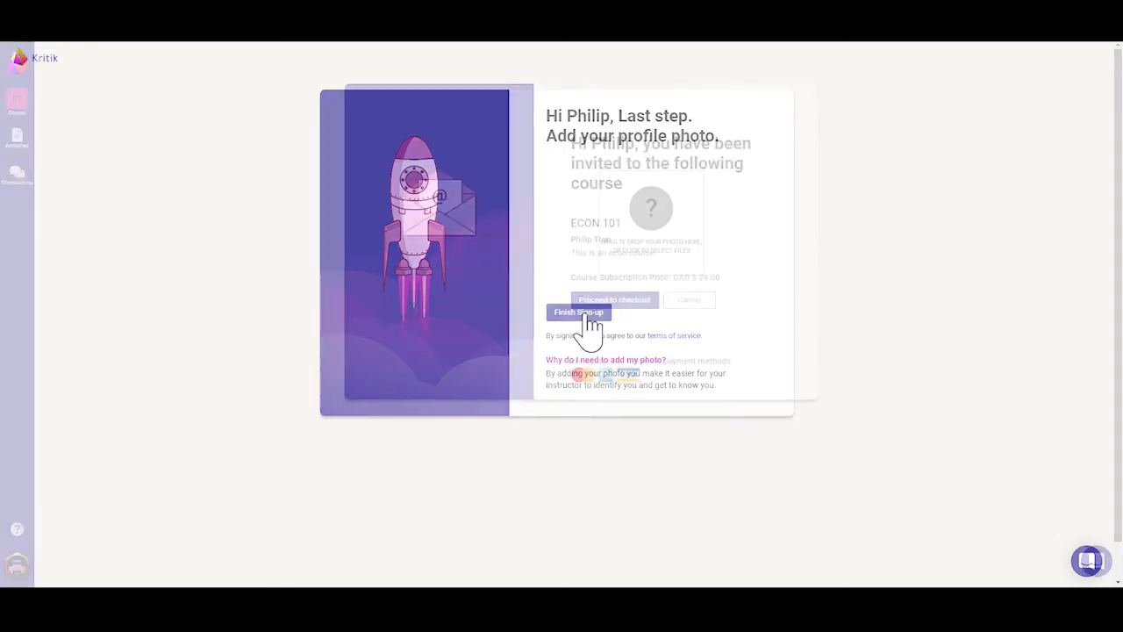
- Proceed from the ECON 101 invitation to the CAD $27.12 checkout
click(578, 312)
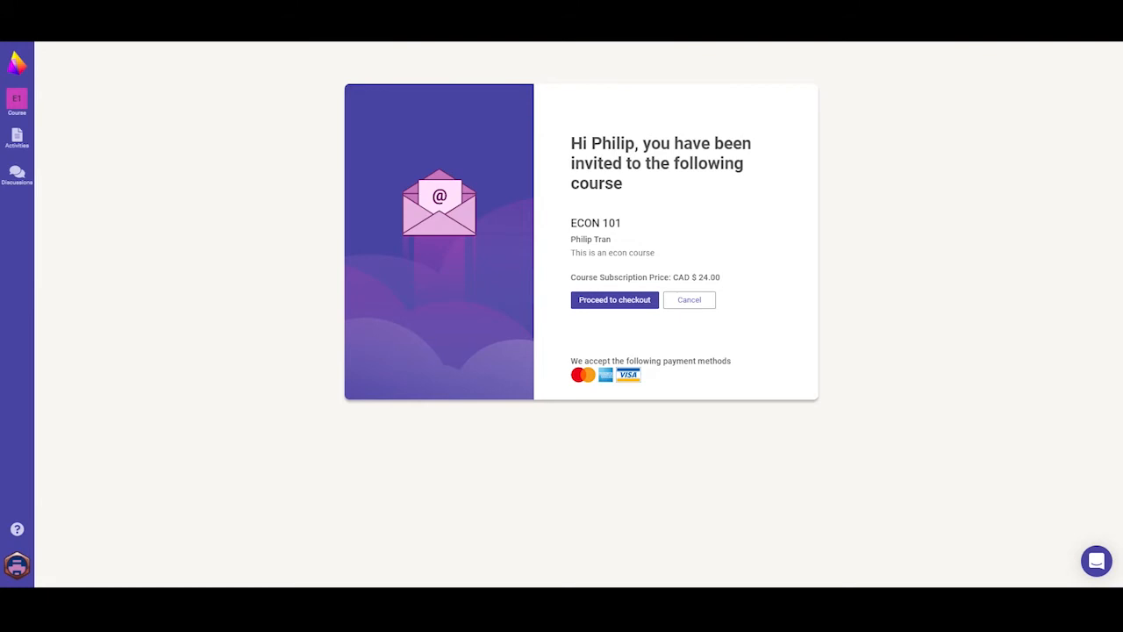
click(615, 299)
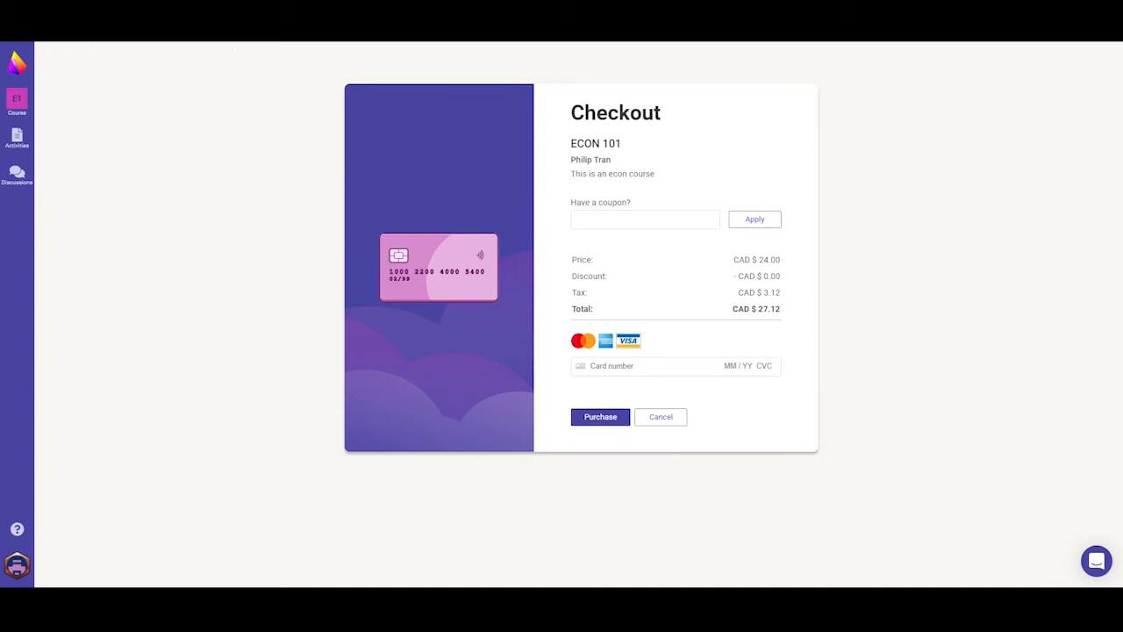
- Purchase the ECON 101 subscription for CAD $27.12
click(660, 417)
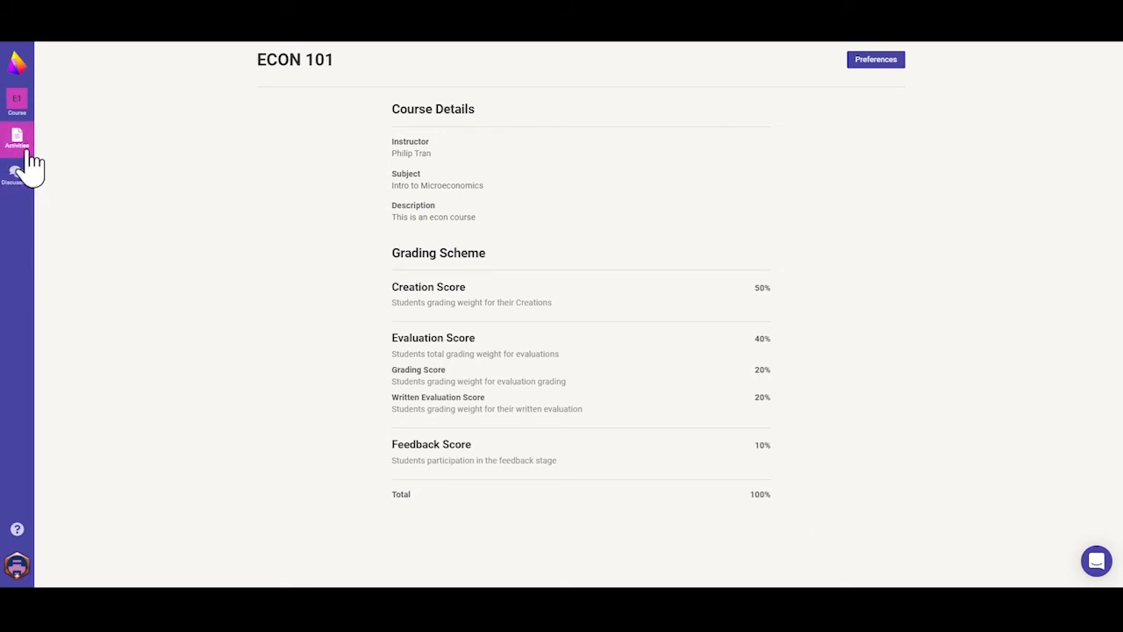
- View the empty ECON 101 Activities page, then open the profile avatar menu
click(17, 140)
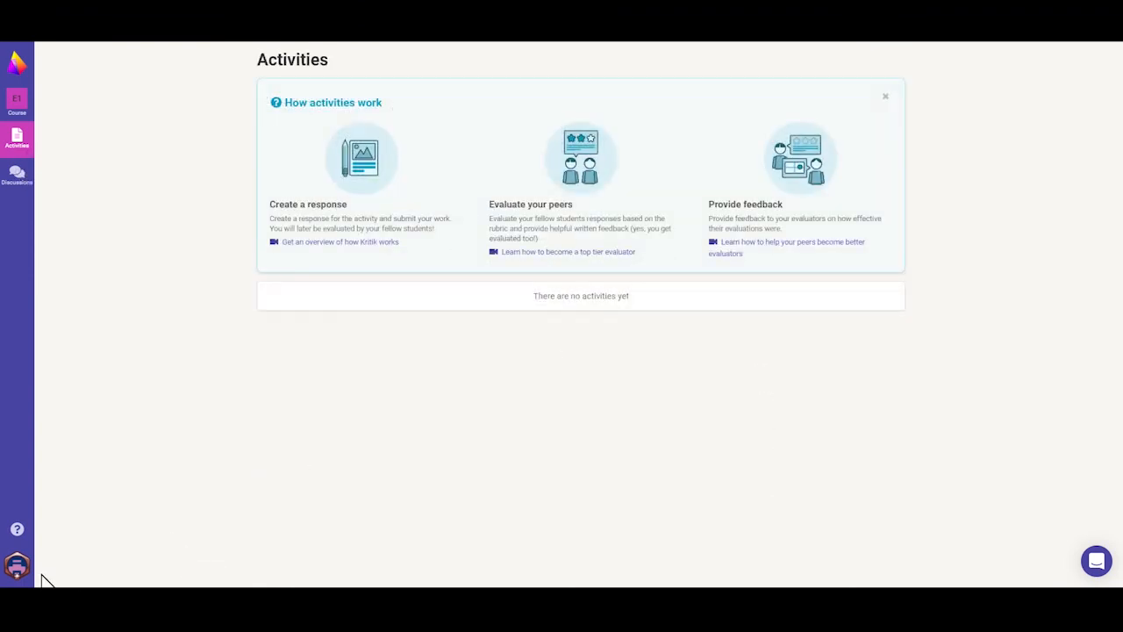
click(16, 566)
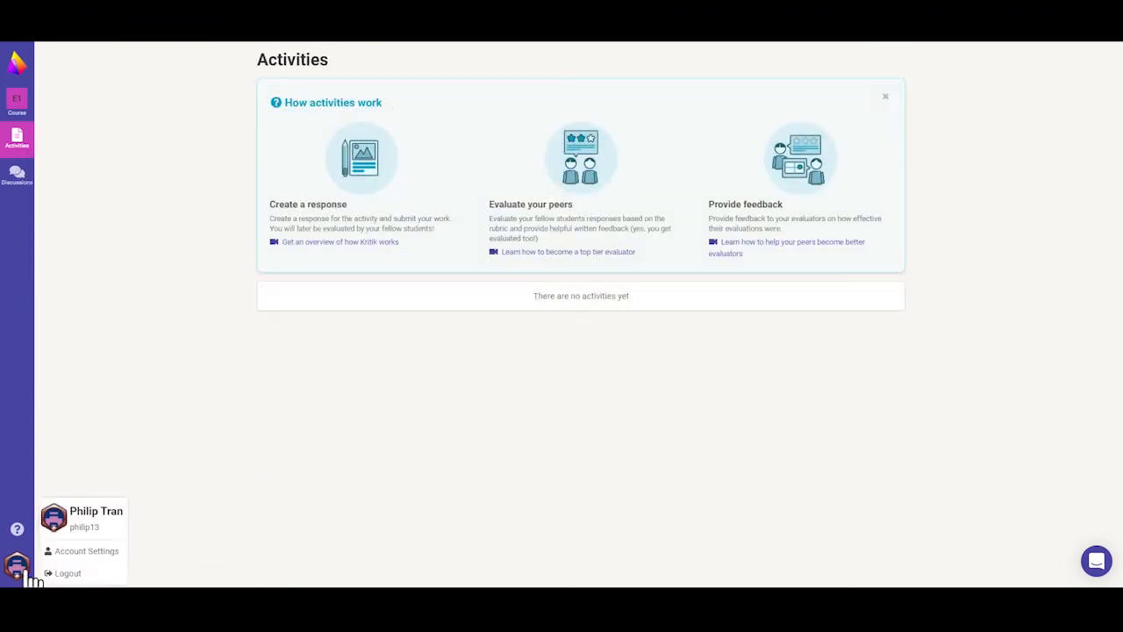
mouse_move(86, 551)
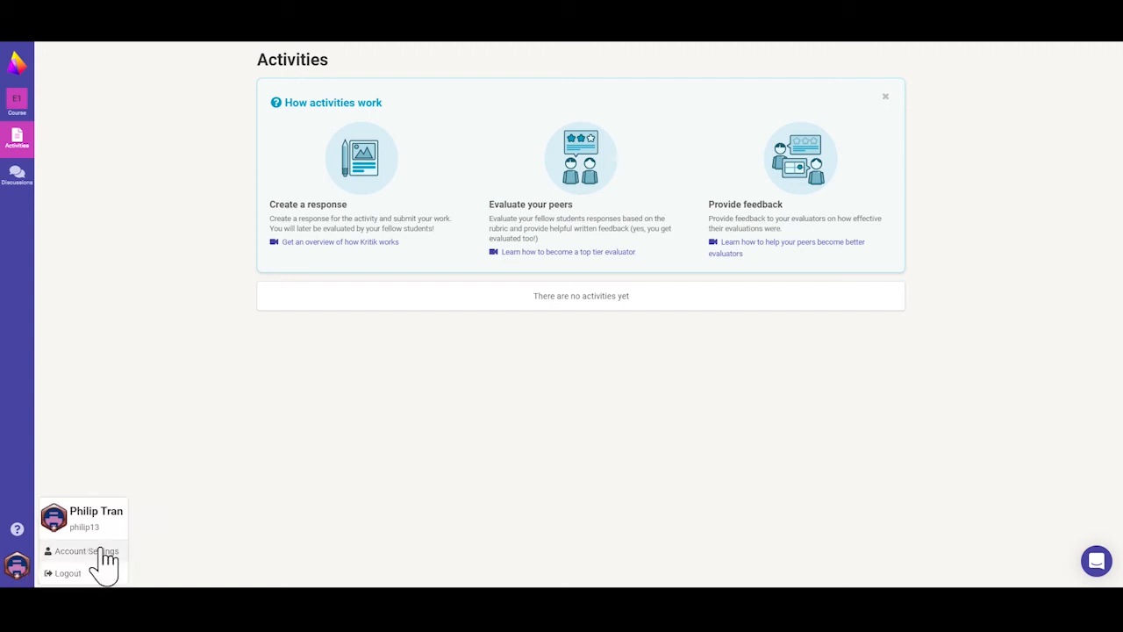
- Open Account Settings and view the About section with profile name and photo
click(85, 550)
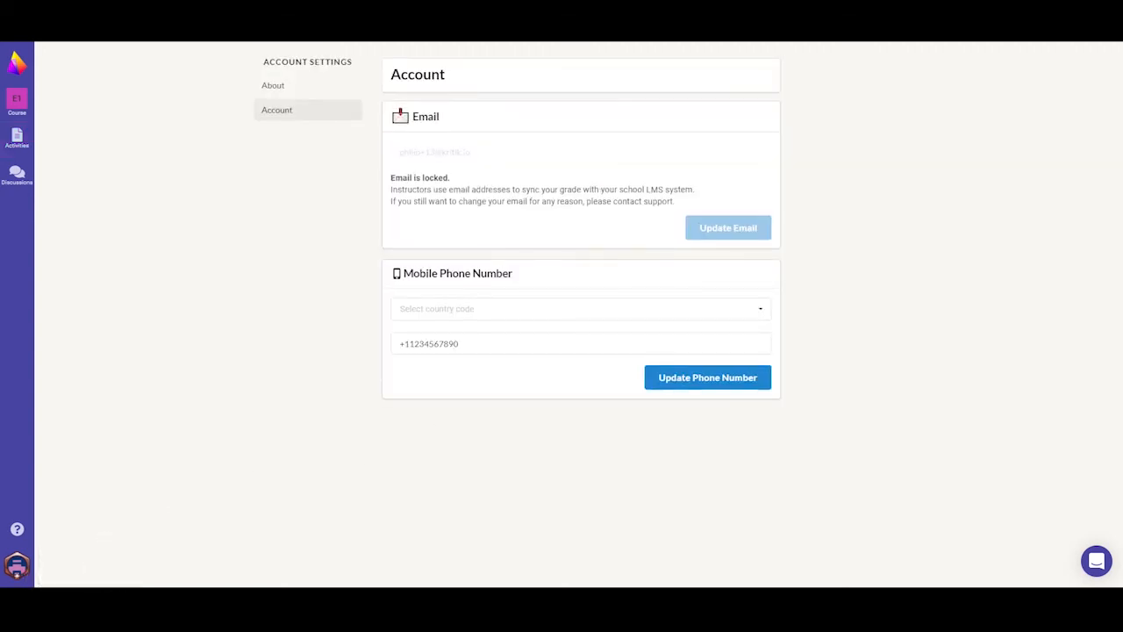
mouse_move(456, 438)
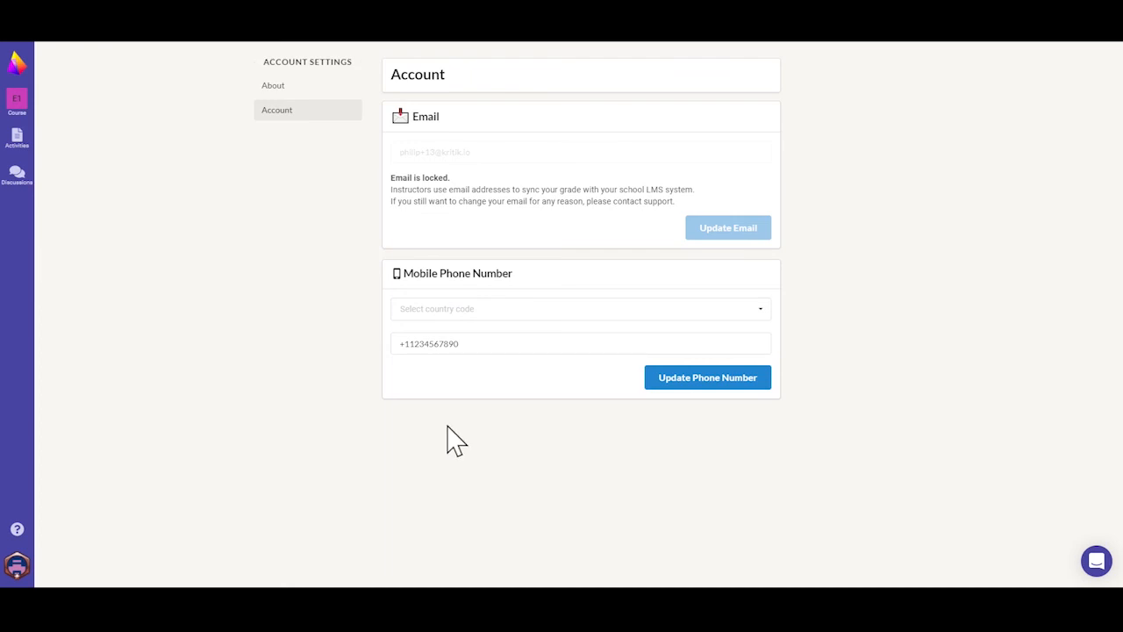
mouse_move(430, 424)
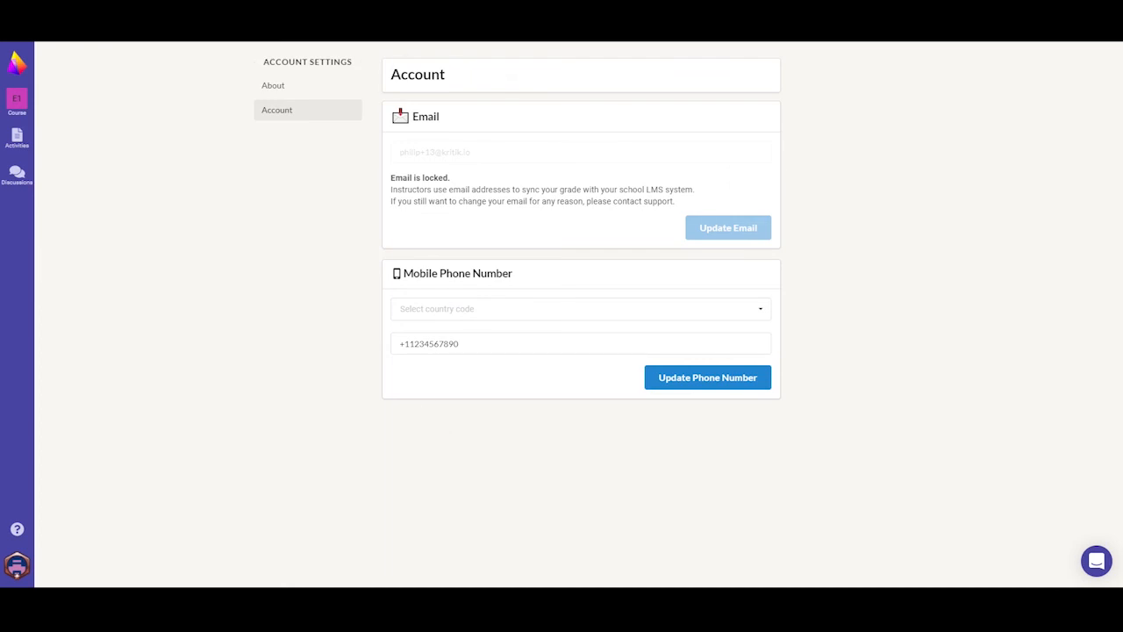
click(273, 85)
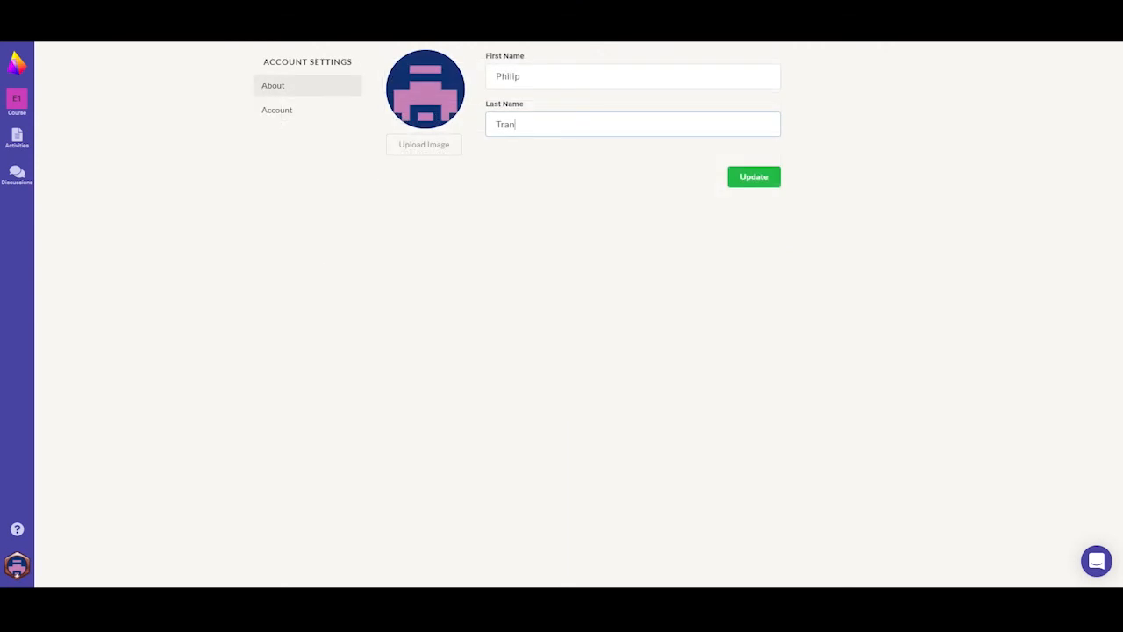